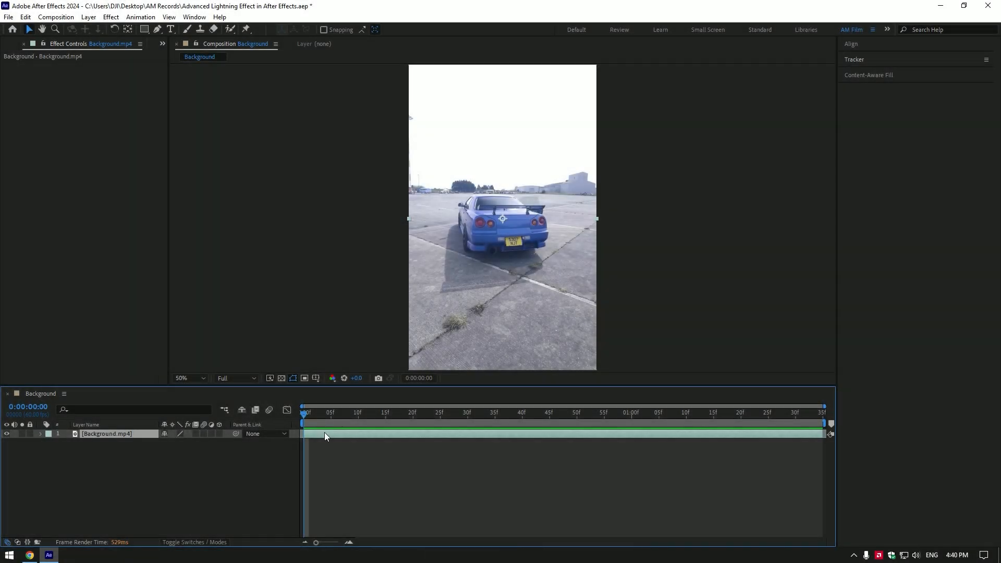
# Duplicate Background.mp4, rename the top copy Clean and begin Roto Brushing the car
pyautogui.press('ctrl+d')
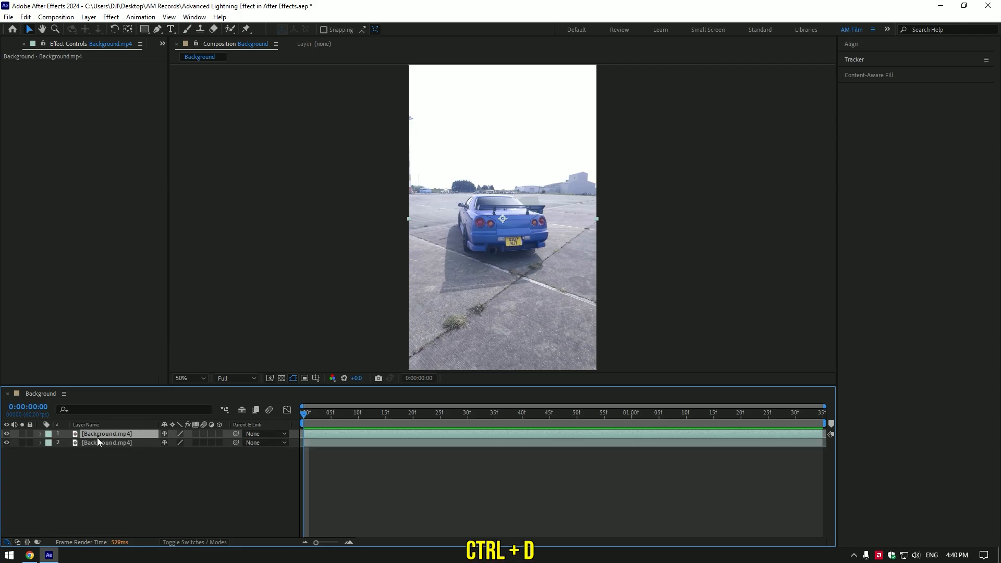
pyautogui.write('Clean')
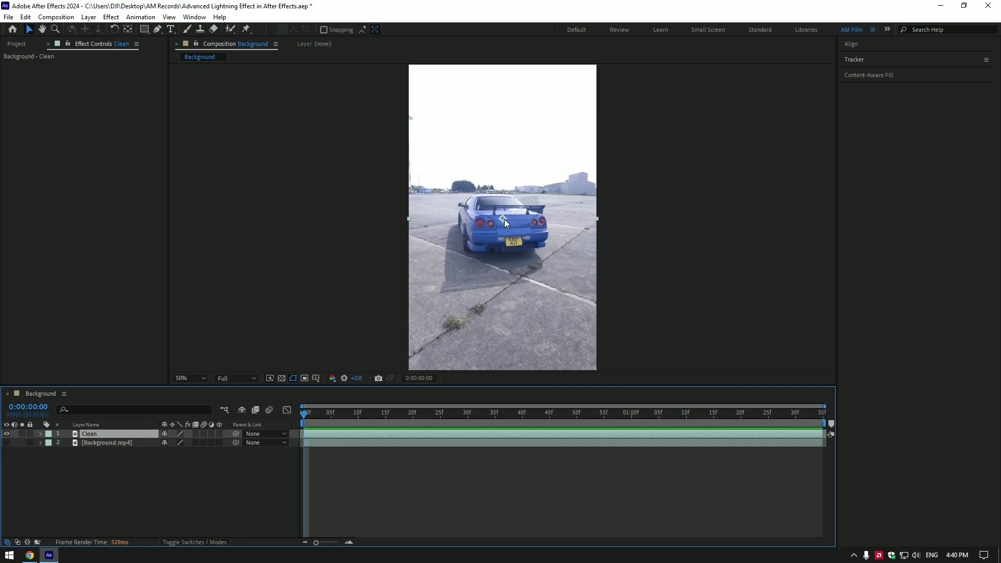
pyautogui.write('moc')
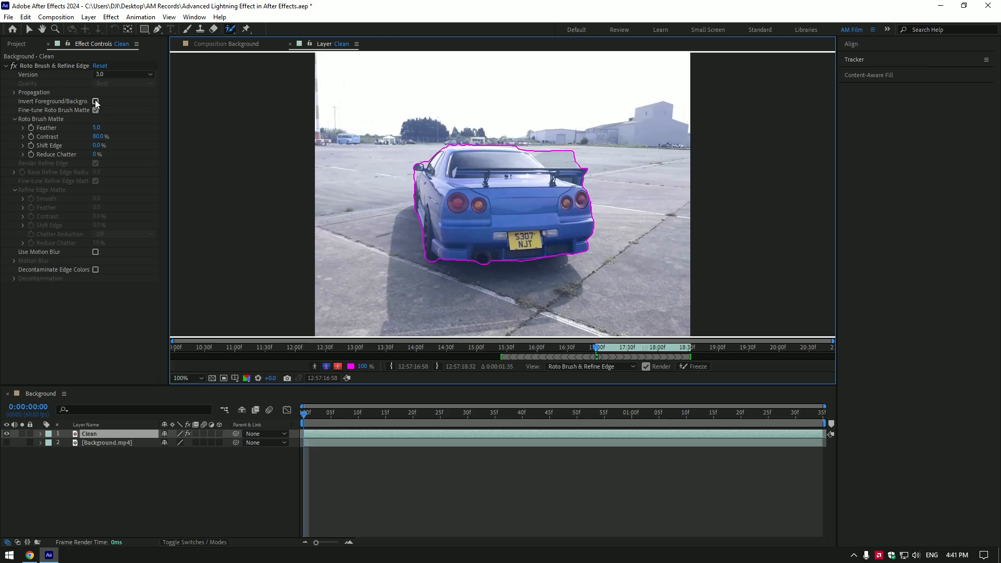
# Invert the Roto Brush matte, Freeze it and set Feather to 10 so the car becomes a soft hole
pyautogui.click(95, 102)
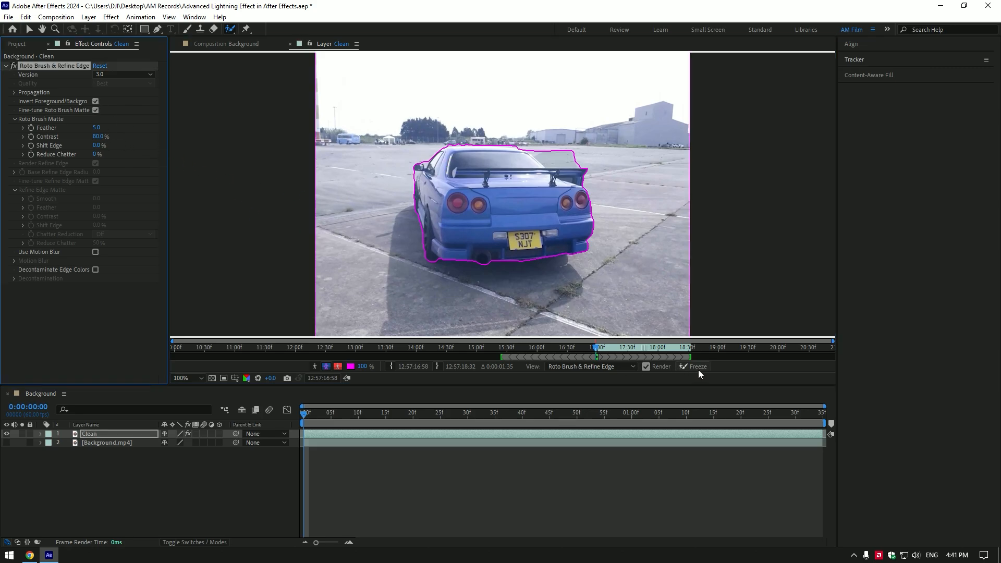
pyautogui.click(695, 366)
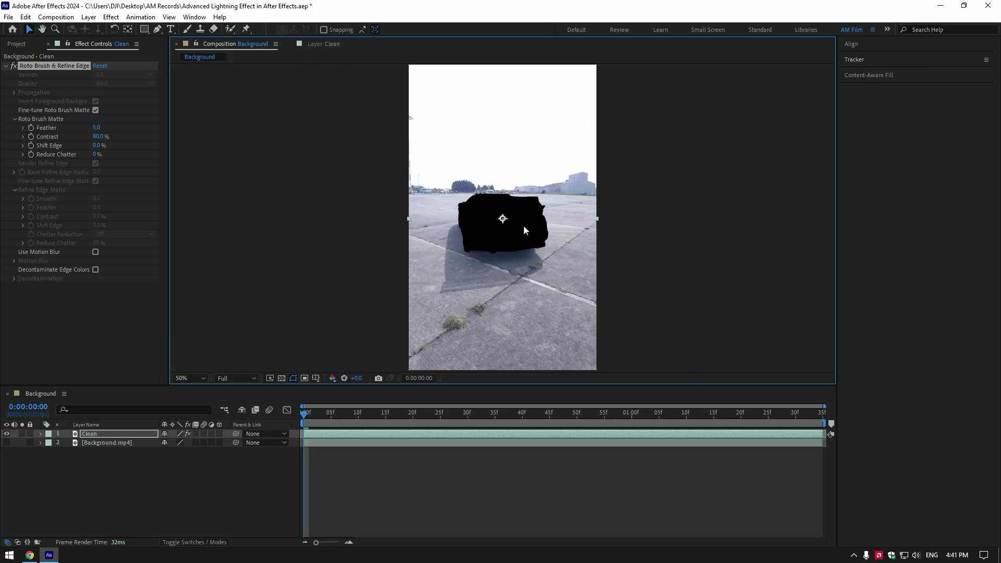
pyautogui.click(189, 378)
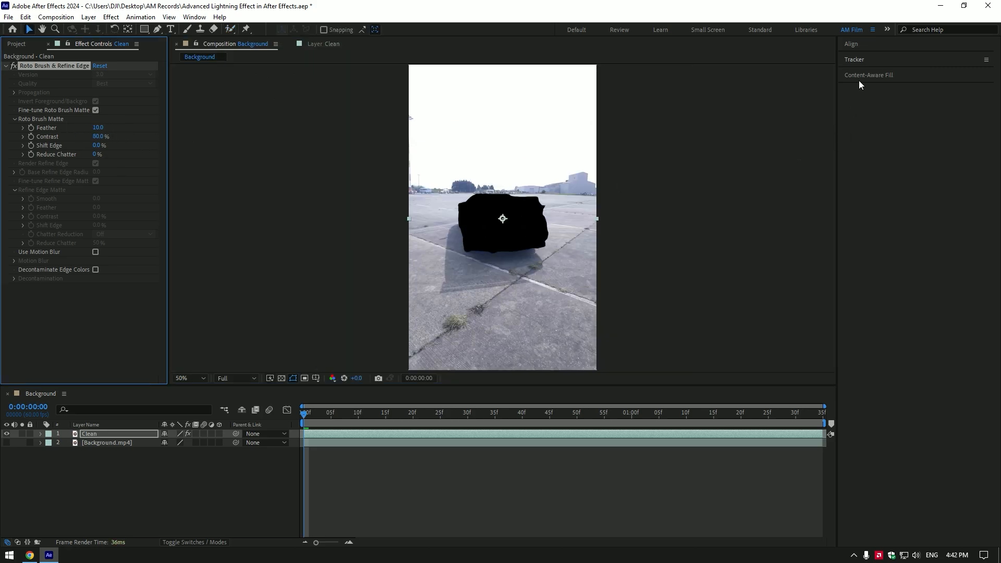
# Generate a Content-Aware Fill layer with Moderate lighting correction to patch the car hole with pavement
pyautogui.click(869, 75)
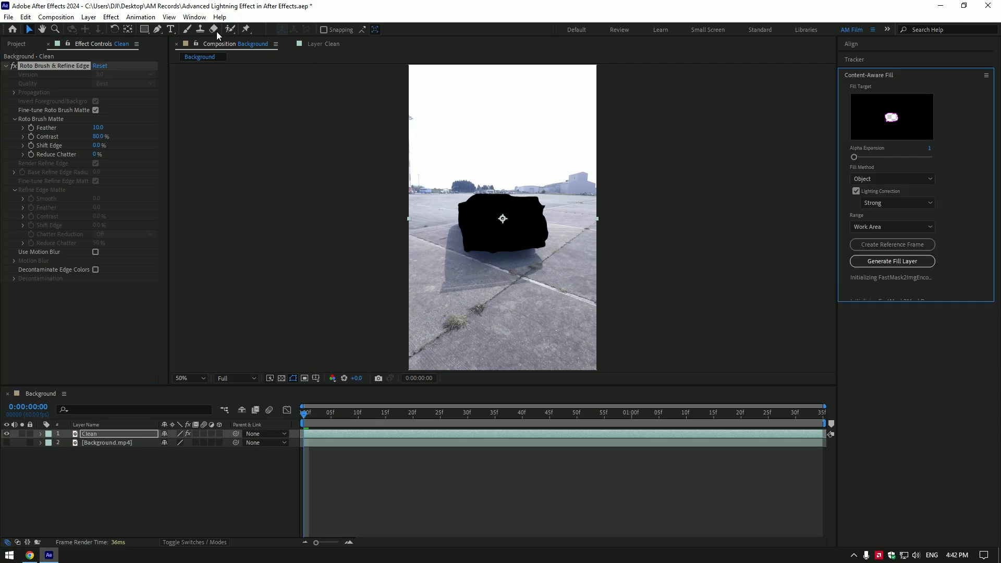
pyautogui.click(194, 16)
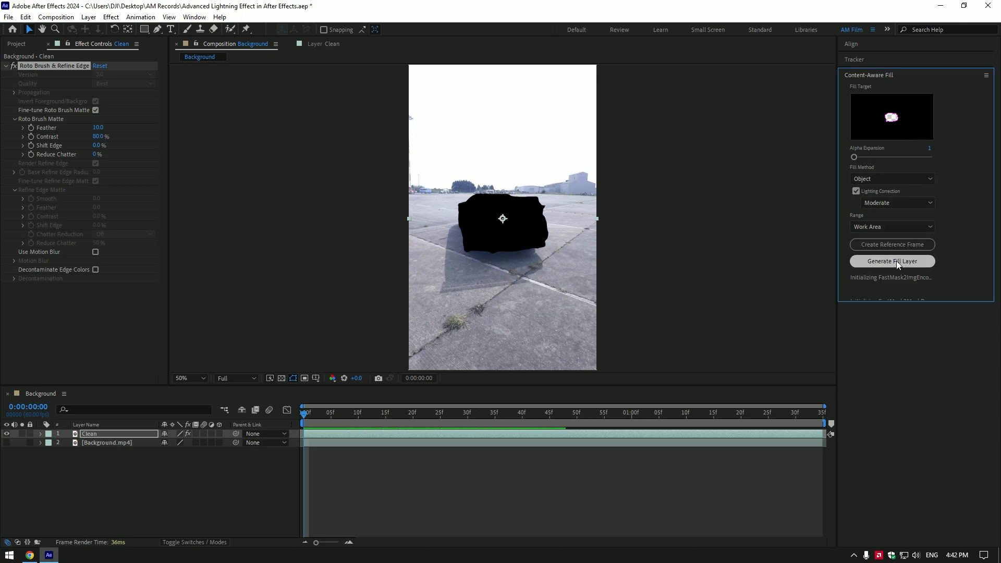
pyautogui.click(892, 261)
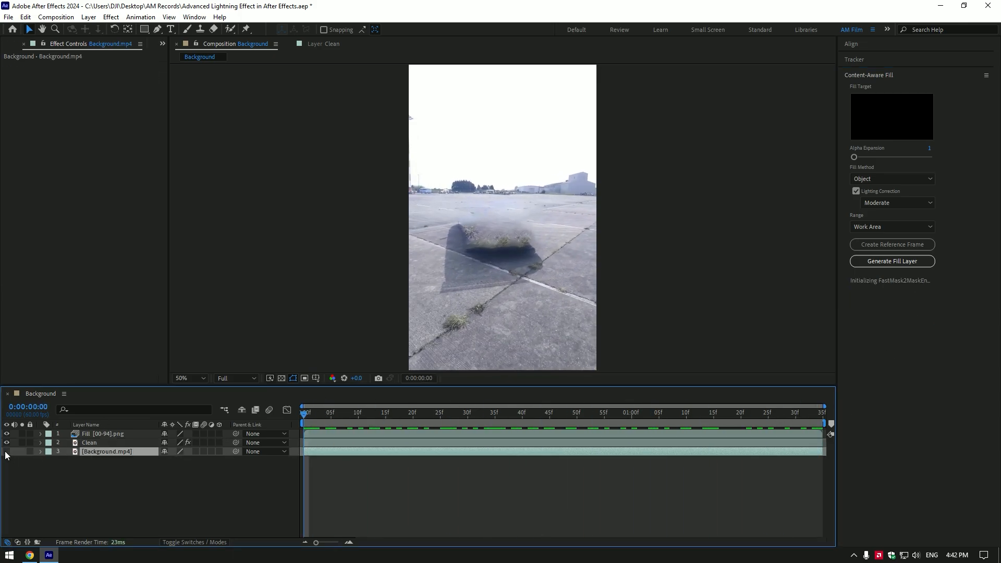
# Duplicate the footage as Car only, Roto Brush and Freeze the car, then return to the composition
pyautogui.press('ctrl+d')
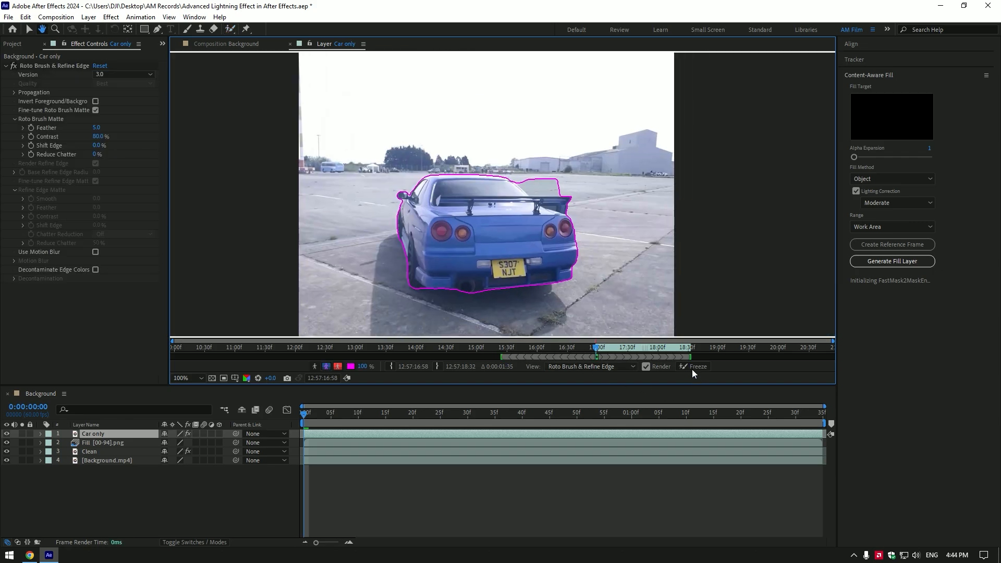
pyautogui.click(698, 366)
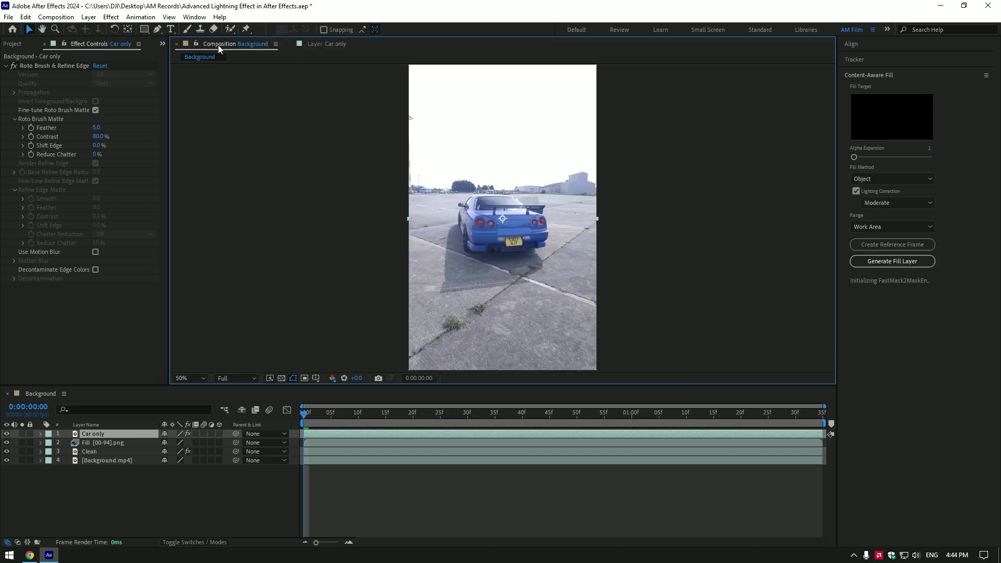
pyautogui.doubleClick(96, 127)
pyautogui.write('10')
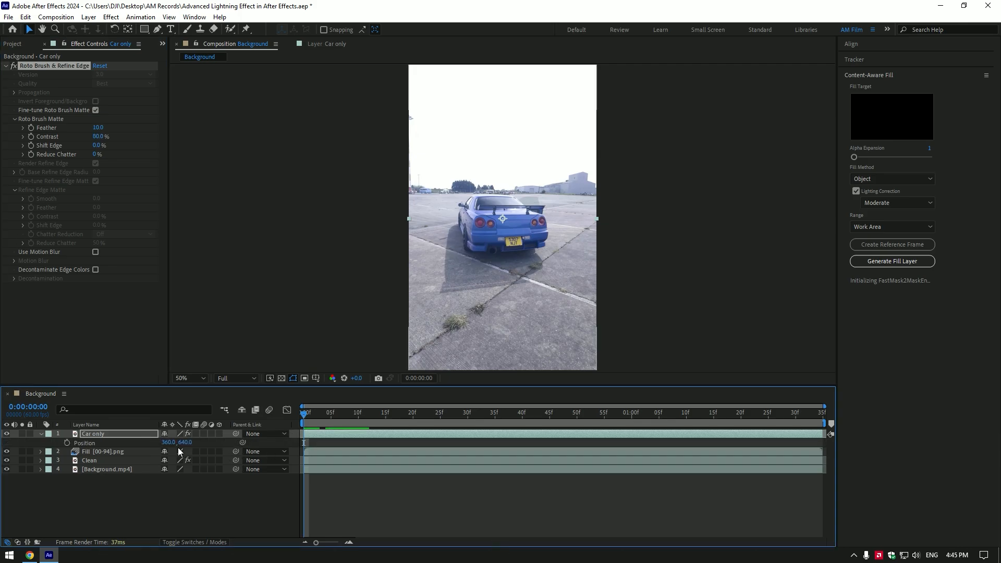
# Keyframe Car only's Position and Rotation so it lifts, tilts and drifts to an ending pose near the clip end
pyautogui.moveTo(181, 442); pyautogui.dragTo(180, 442)
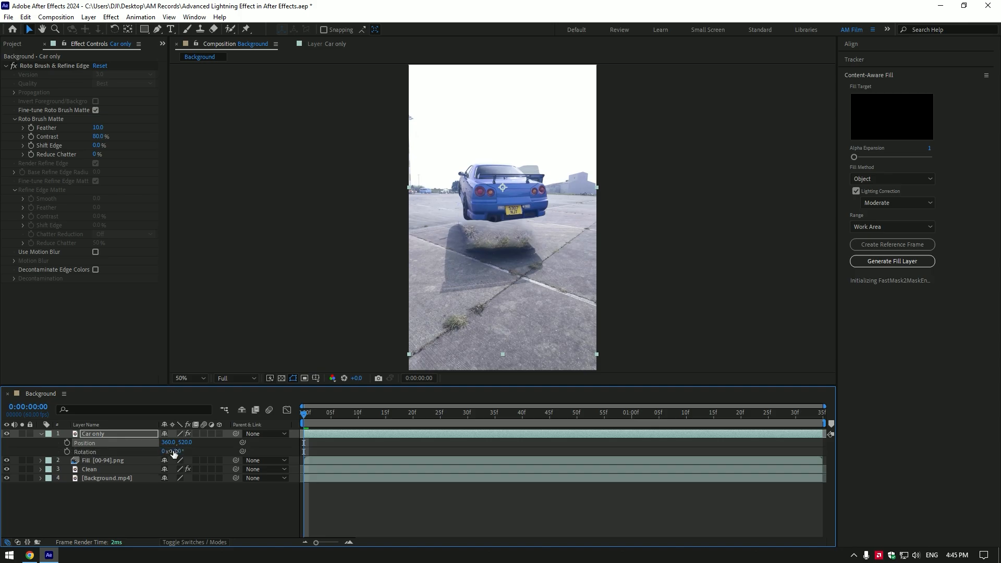
pyautogui.moveTo(179, 452); pyautogui.dragTo(195, 448)
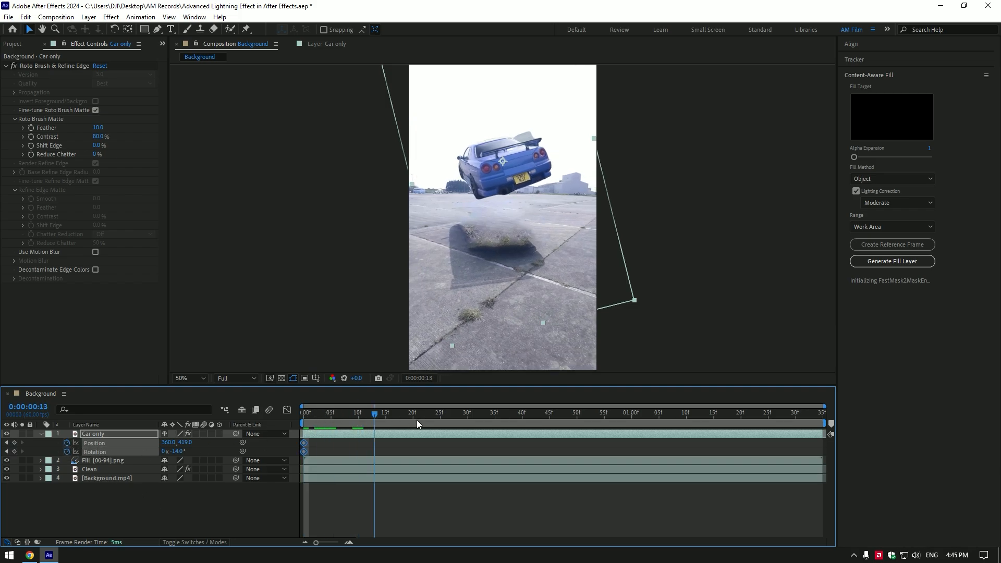
pyautogui.click(619, 412)
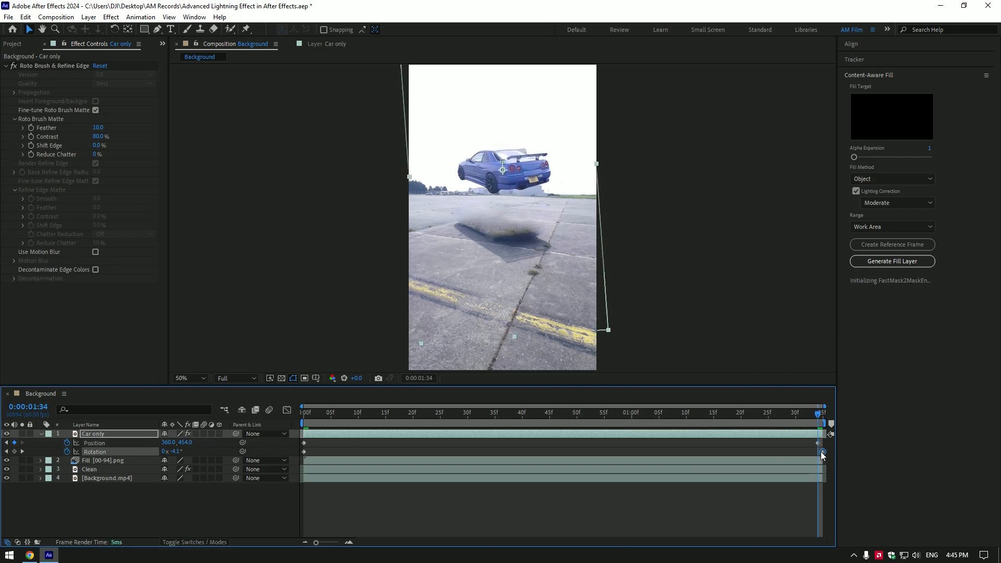
pyautogui.click(626, 413)
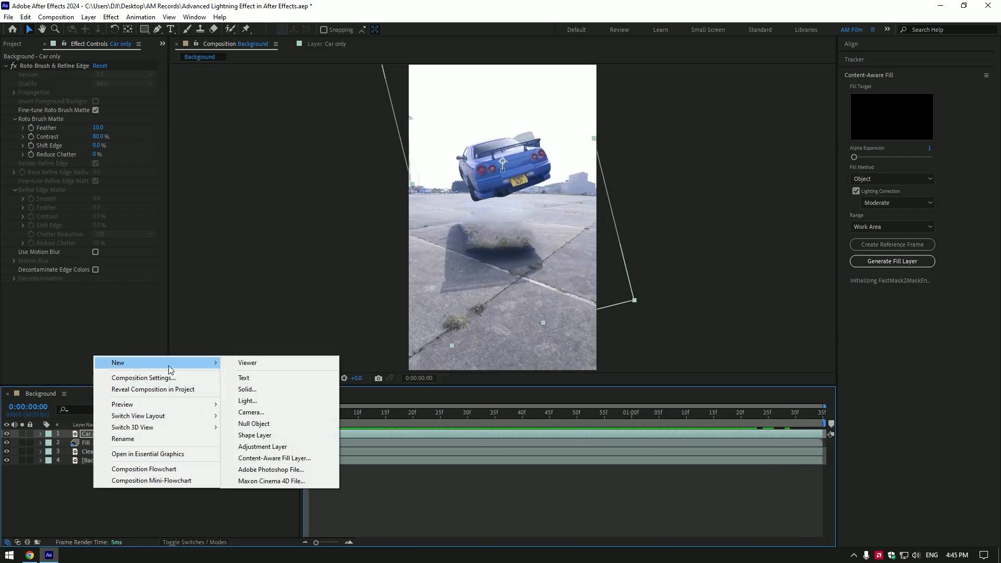
# Create a Lightning solid with Advanced Lightning and place the bolt's origin beneath the car
pyautogui.click(247, 389)
pyautogui.write('Lightning')
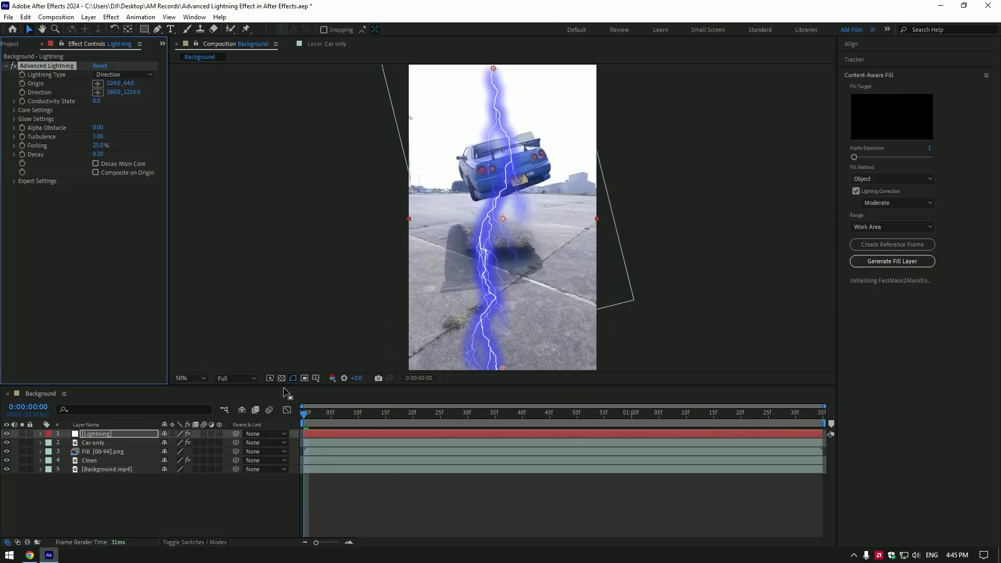
pyautogui.moveTo(492, 69); pyautogui.dragTo(452, 80)
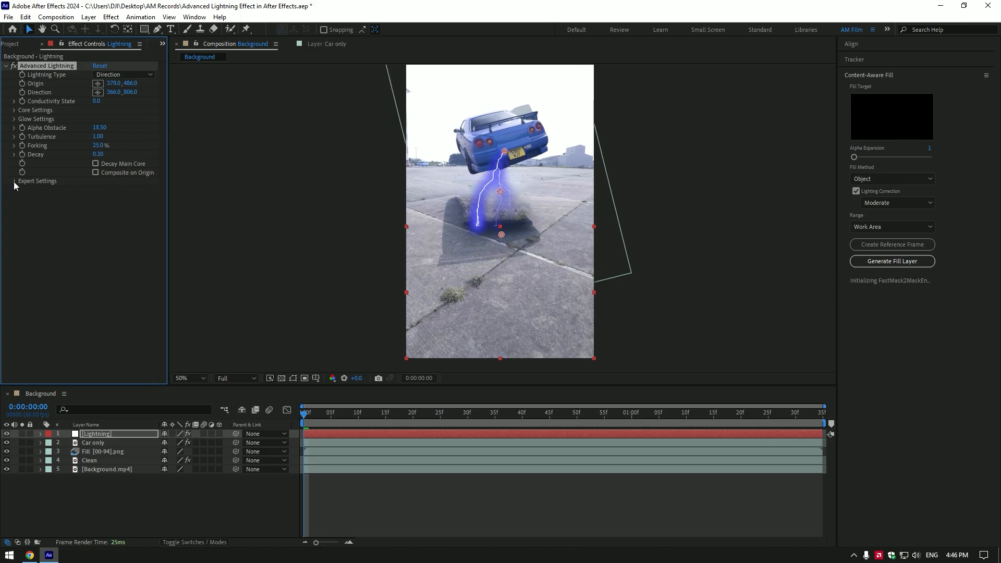
# Adjust the bolt origin, set Glow Opacity to 0% and search effects for Deep Glow
pyautogui.click(14, 180)
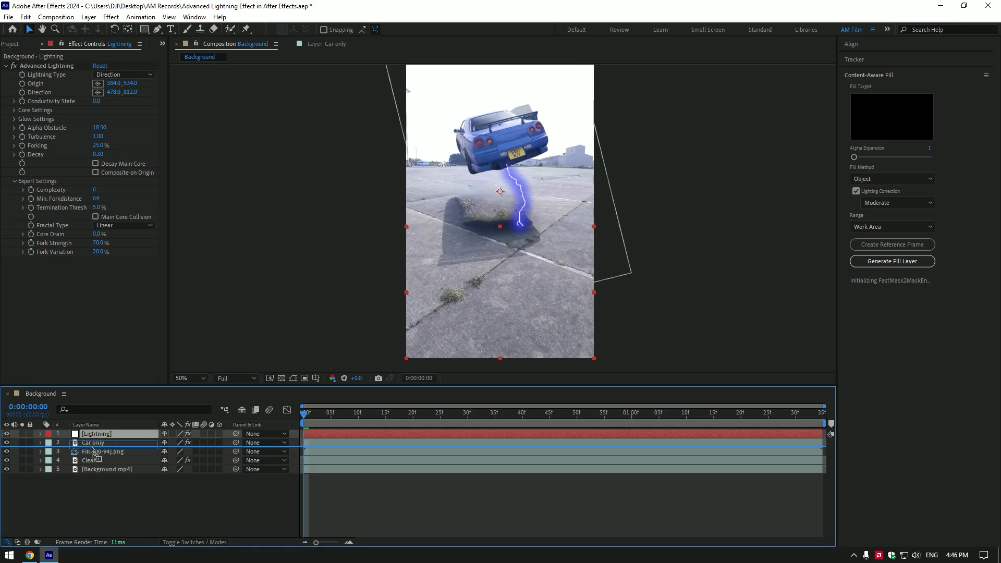
pyautogui.moveTo(96, 434); pyautogui.dragTo(96, 443)
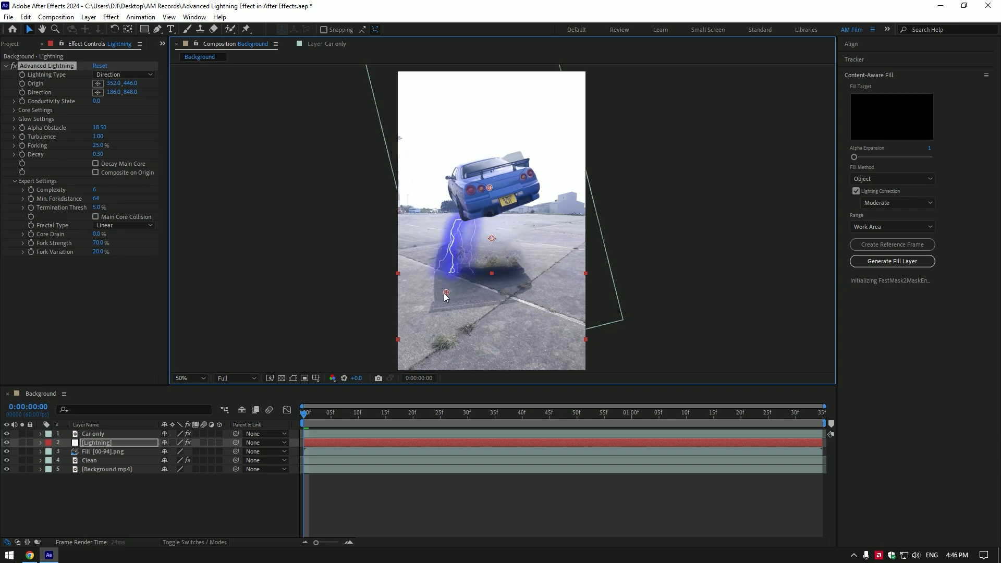
pyautogui.click(14, 119)
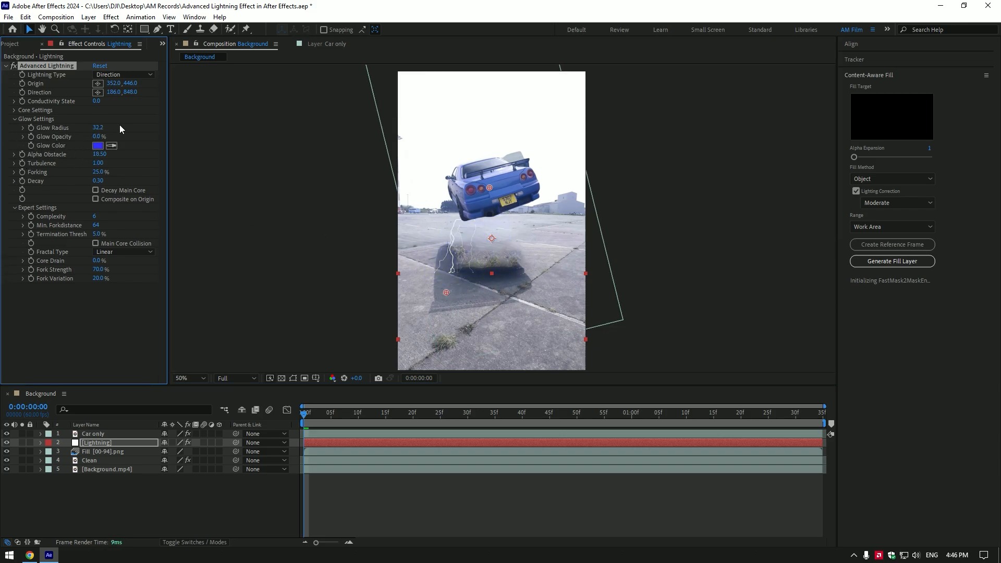
pyautogui.write('de')
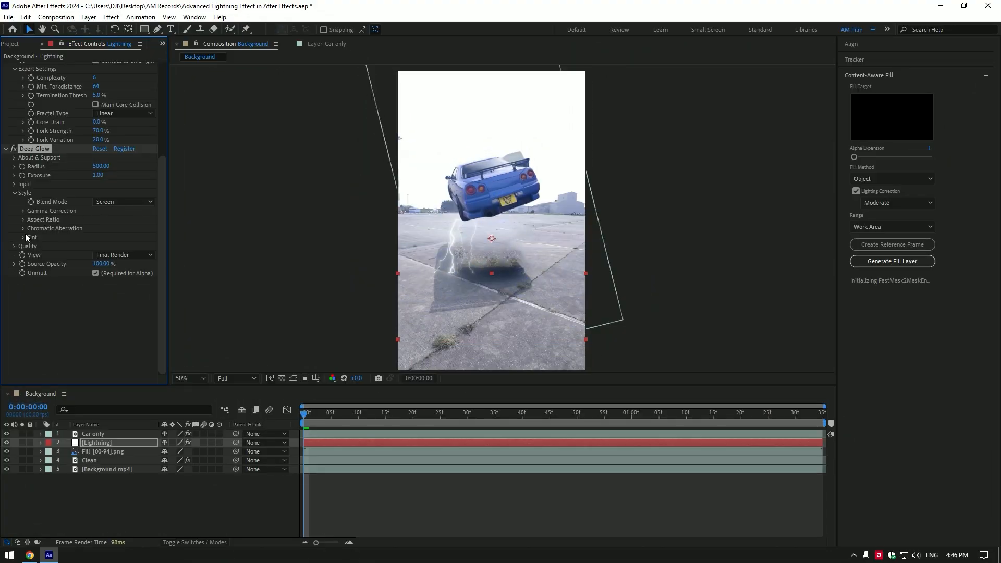
# Enable Deep Glow's Tint with a blue colour and choose its blend Mode
pyautogui.click(22, 237)
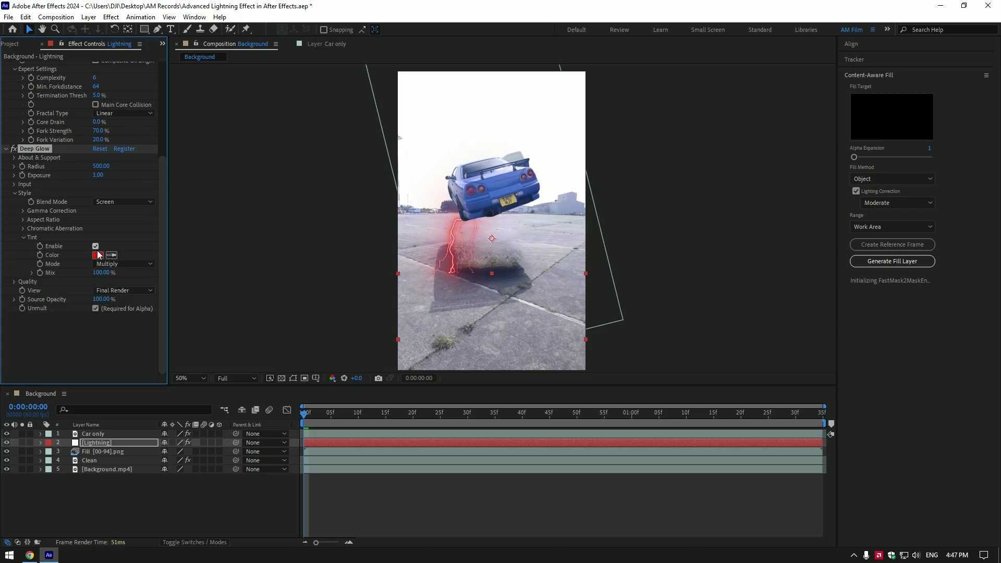
pyautogui.click(97, 254)
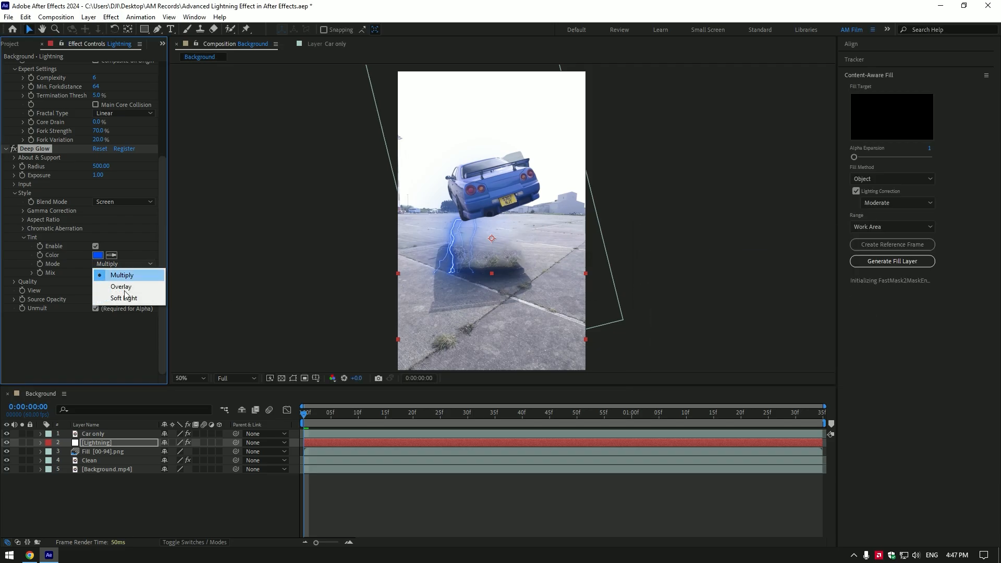
pyautogui.click(123, 297)
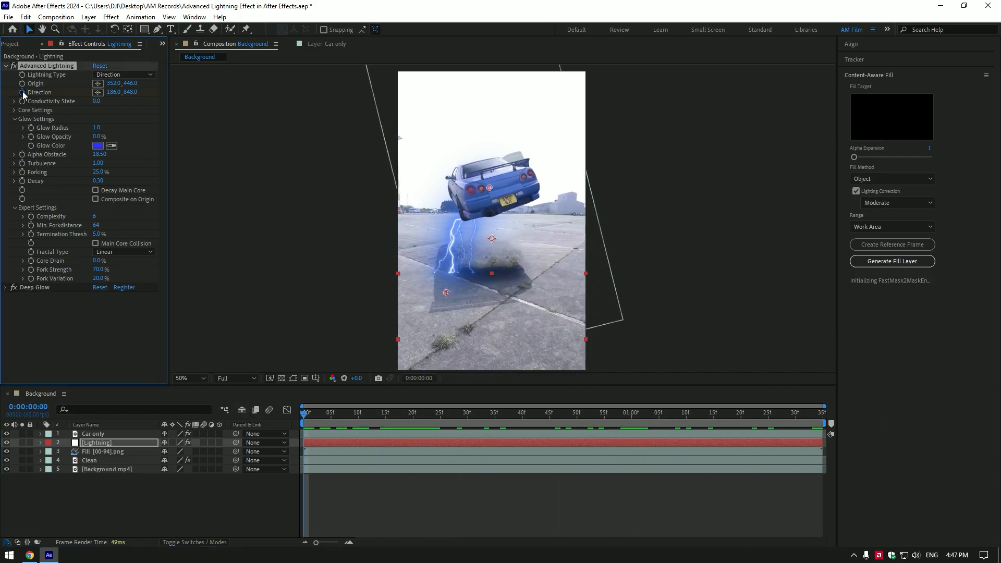
# Drag the lightning Direction point lower on the ground and scrub the timeline to preview the strike
pyautogui.moveTo(446, 292); pyautogui.dragTo(434, 288)
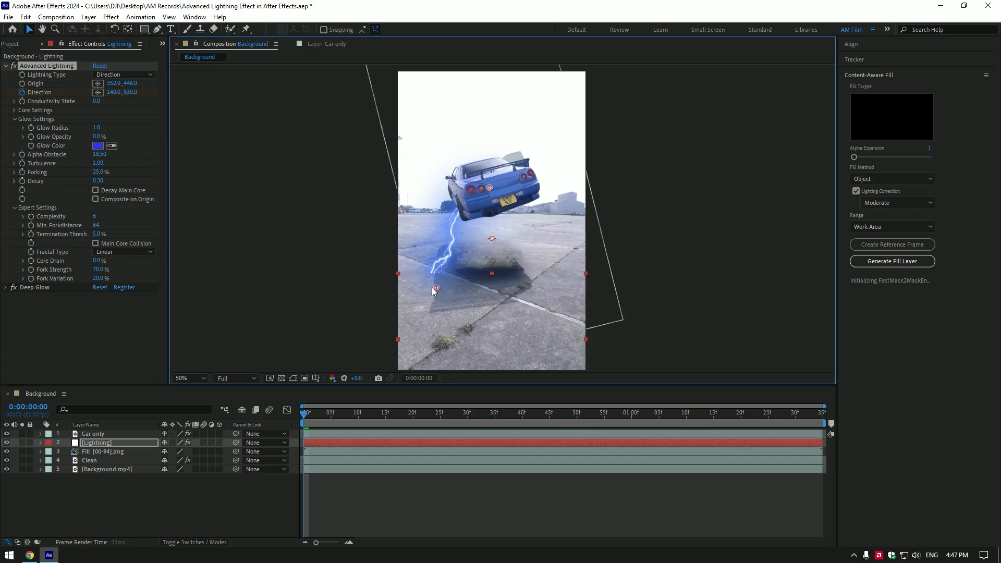
pyautogui.click(823, 412)
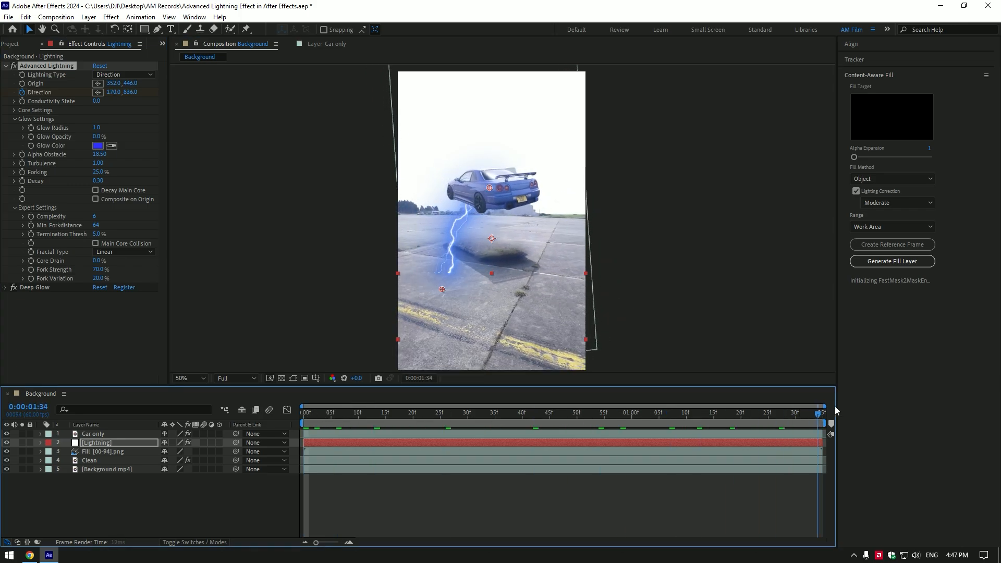
pyautogui.moveTo(443, 290); pyautogui.dragTo(559, 289)
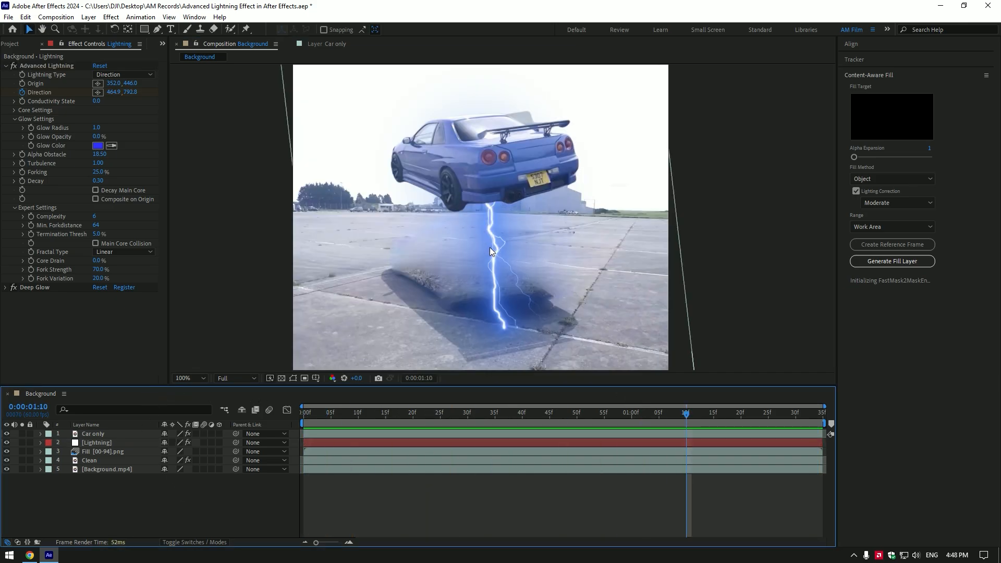
pyautogui.click(494, 412)
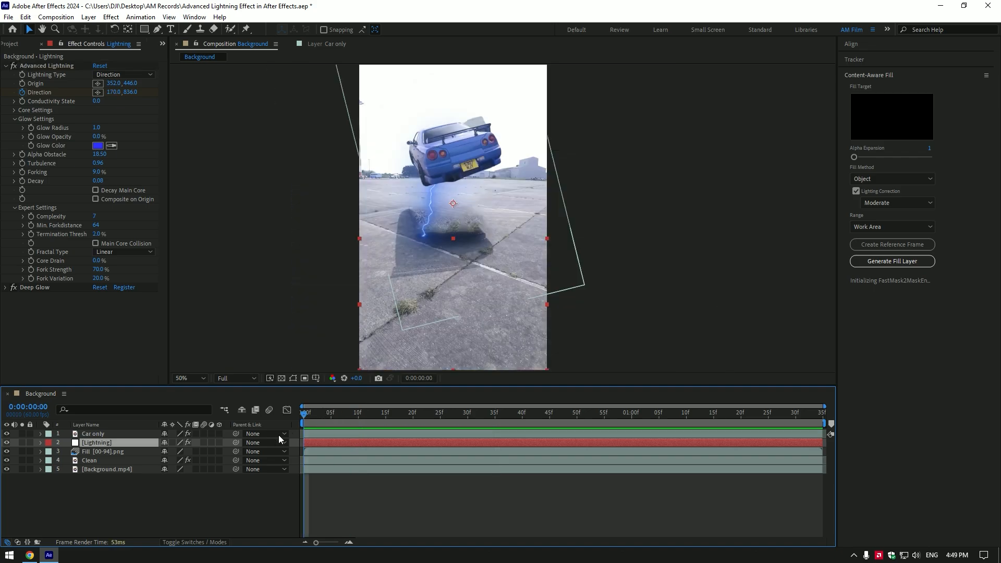
# Set Turbulence 0.96, Forking 9%, Decay 0.08, Complexity 7 and Termination Threshold 2%
pyautogui.click(89, 460)
pyautogui.write('god')
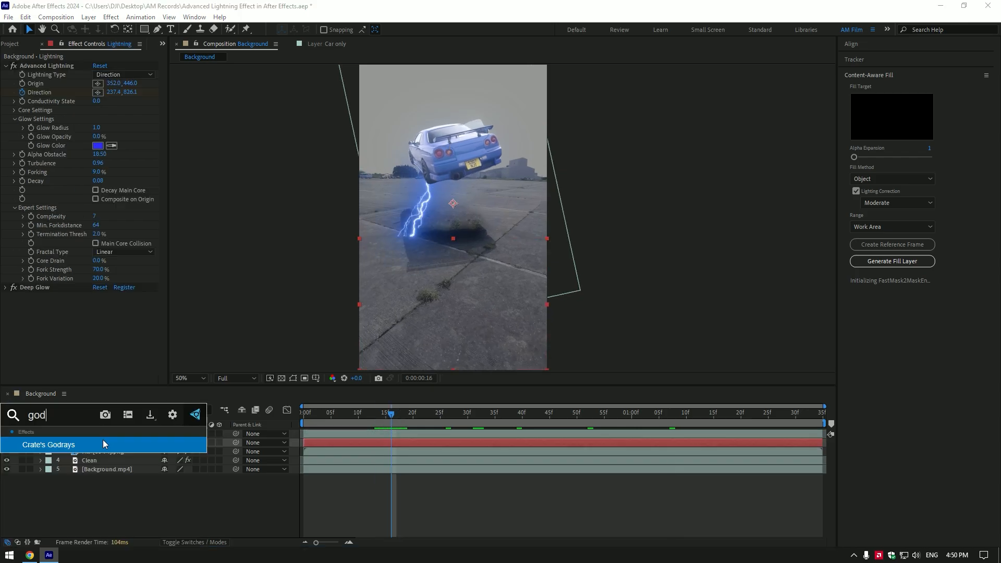
# Apply Crate's Godrays to the Lightning layer
pyautogui.click(49, 445)
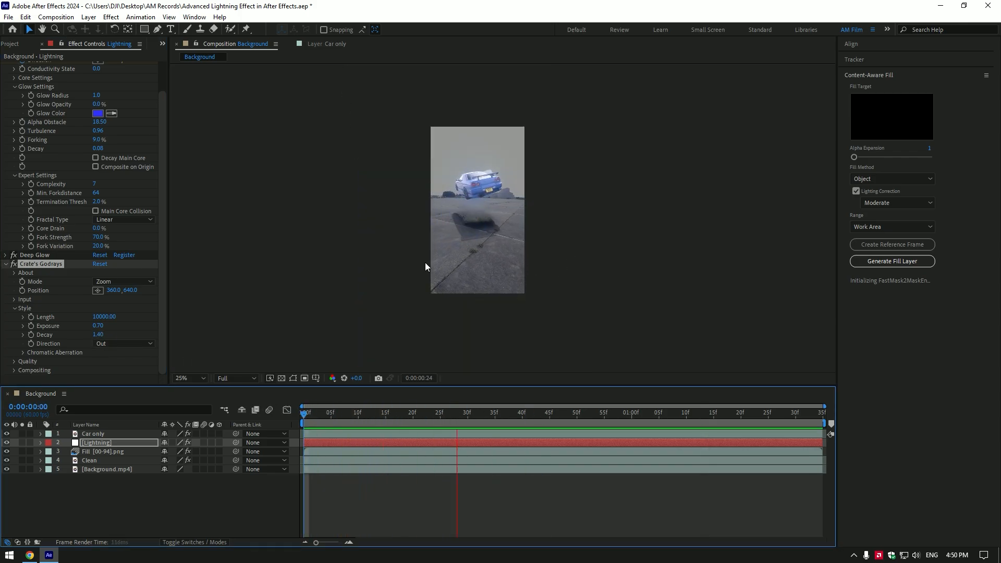
pyautogui.click(586, 412)
pyautogui.write('mo')
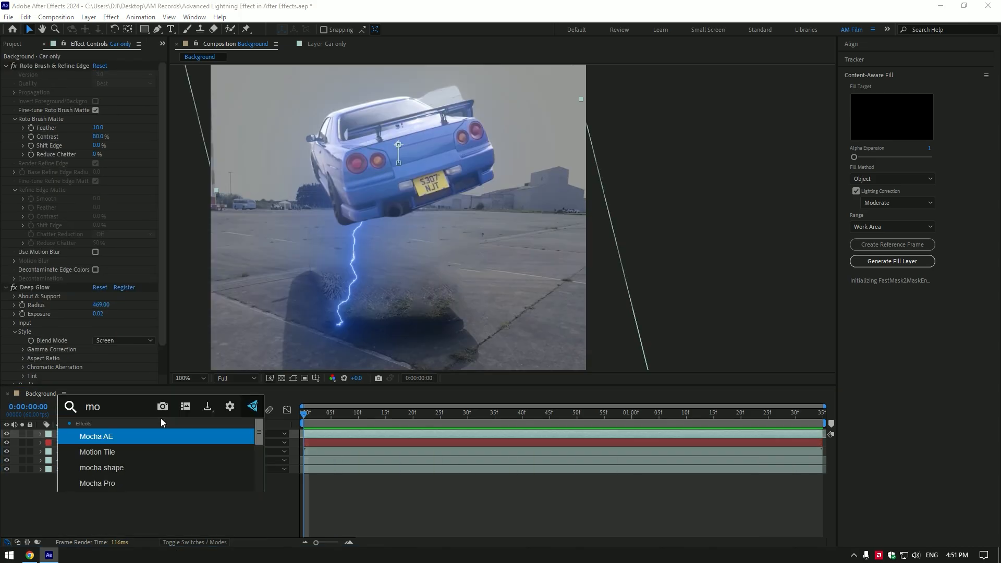
# Apply Mocha AE to the Car only layer, launch Mocha and expand its Matte settings
pyautogui.doubleClick(96, 436)
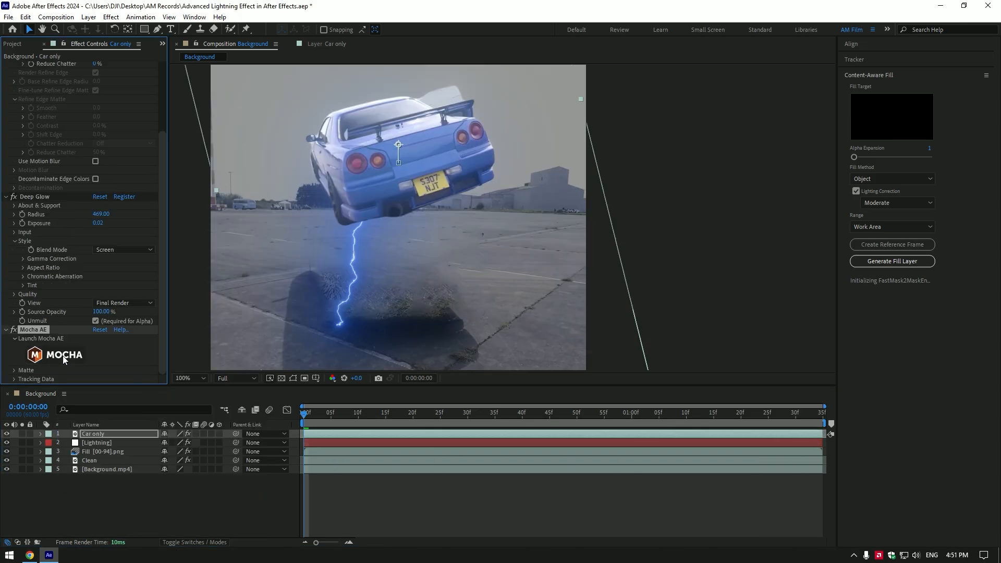
pyautogui.click(62, 354)
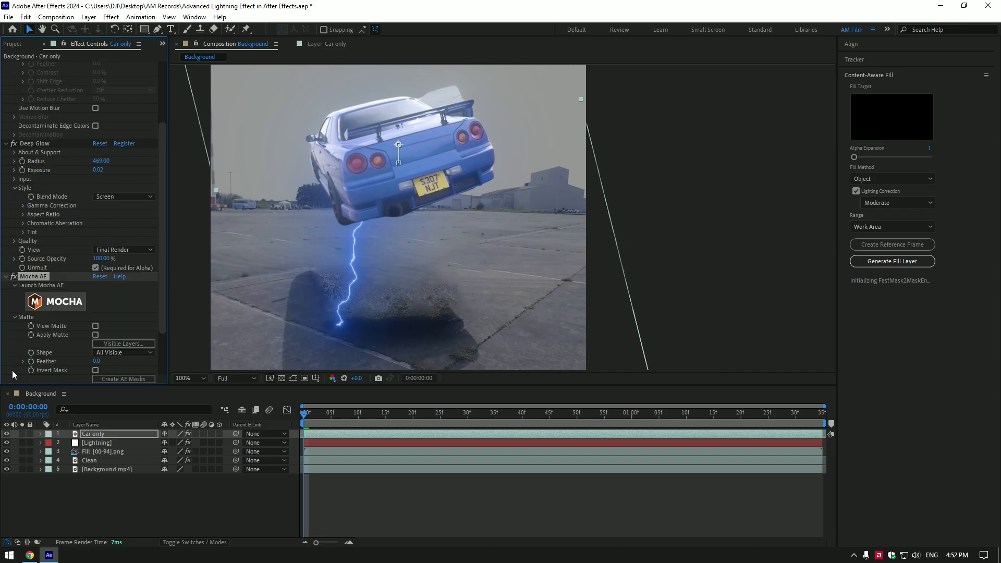
pyautogui.click(96, 335)
pyautogui.write('Taillights')
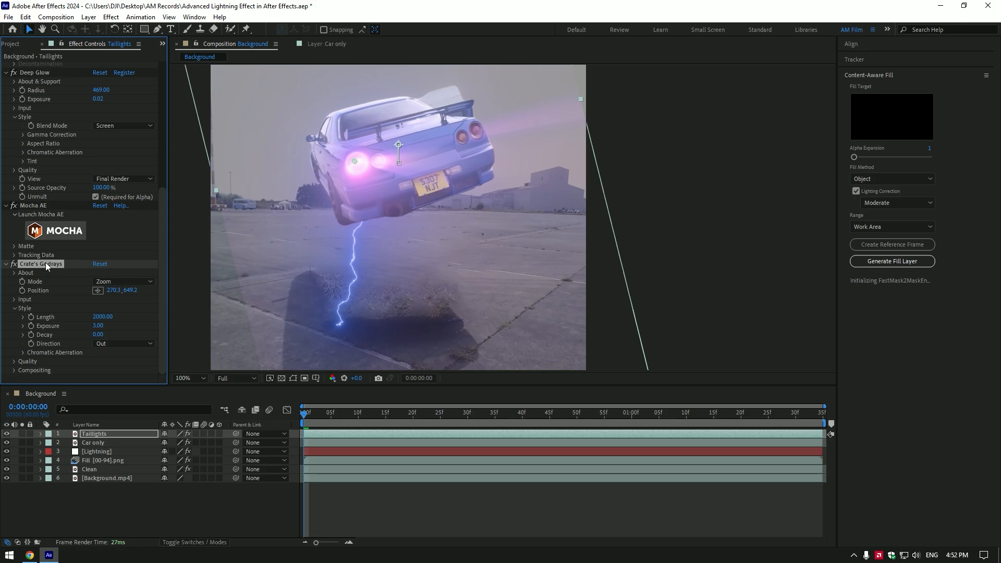
# Pre-compose the Taillights layer into 'Taillights Comp 1', moving all attributes
pyautogui.rightClick(95, 434)
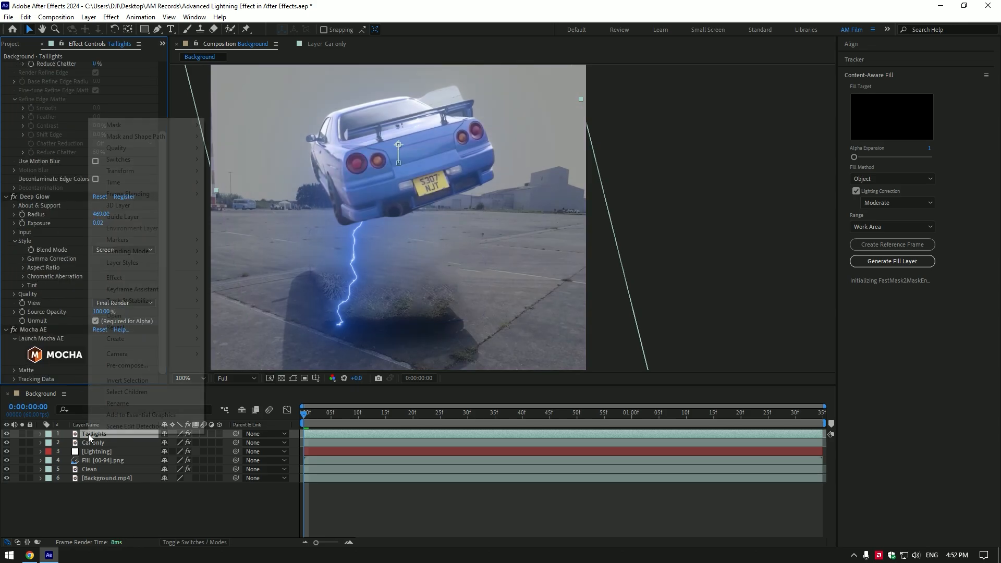
pyautogui.click(127, 365)
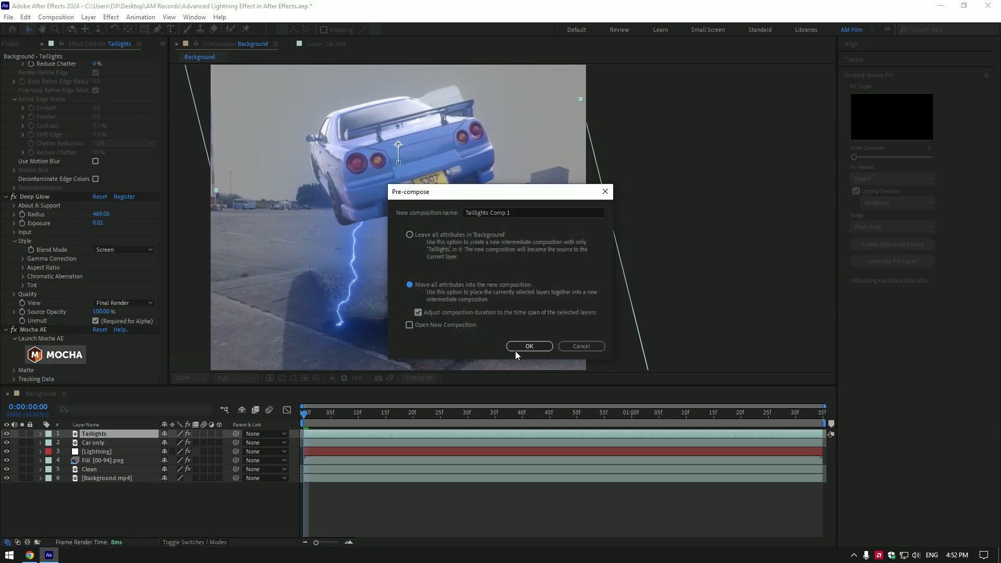
pyautogui.click(529, 346)
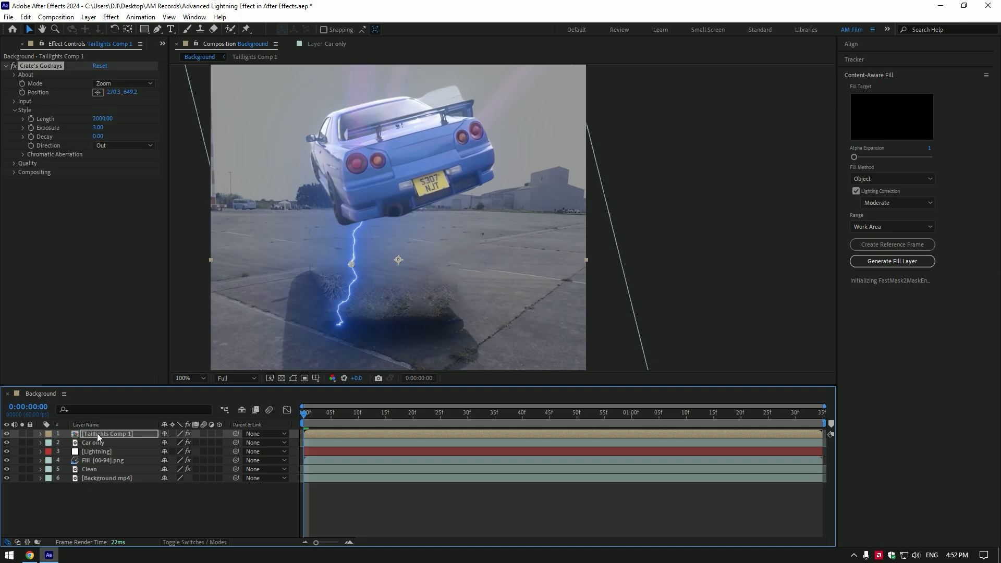